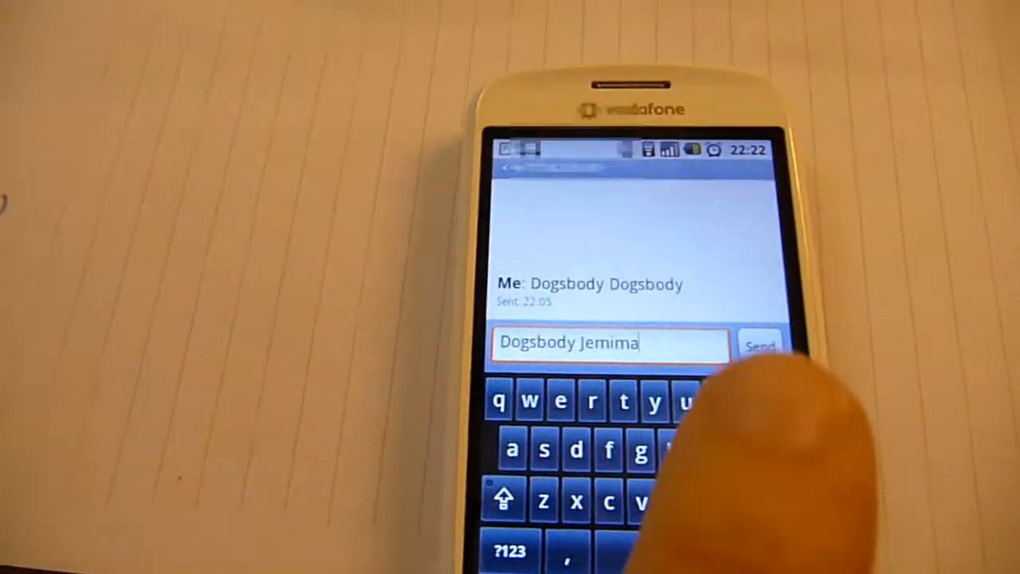
- Send 'Dogsbody Jemima' so it appears below the earlier 'Dogsbody Dogsbody' message
left_click(762, 345)
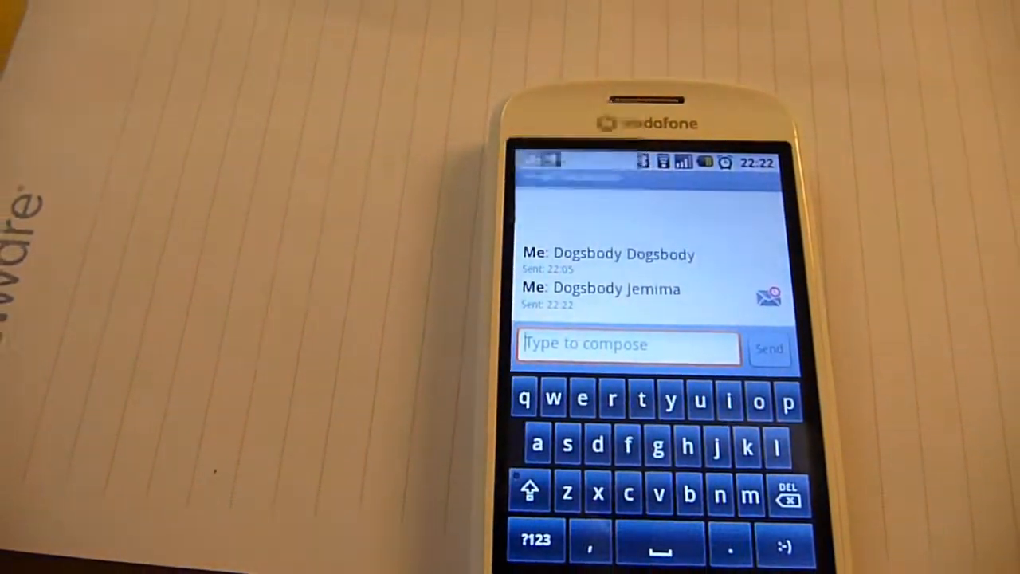